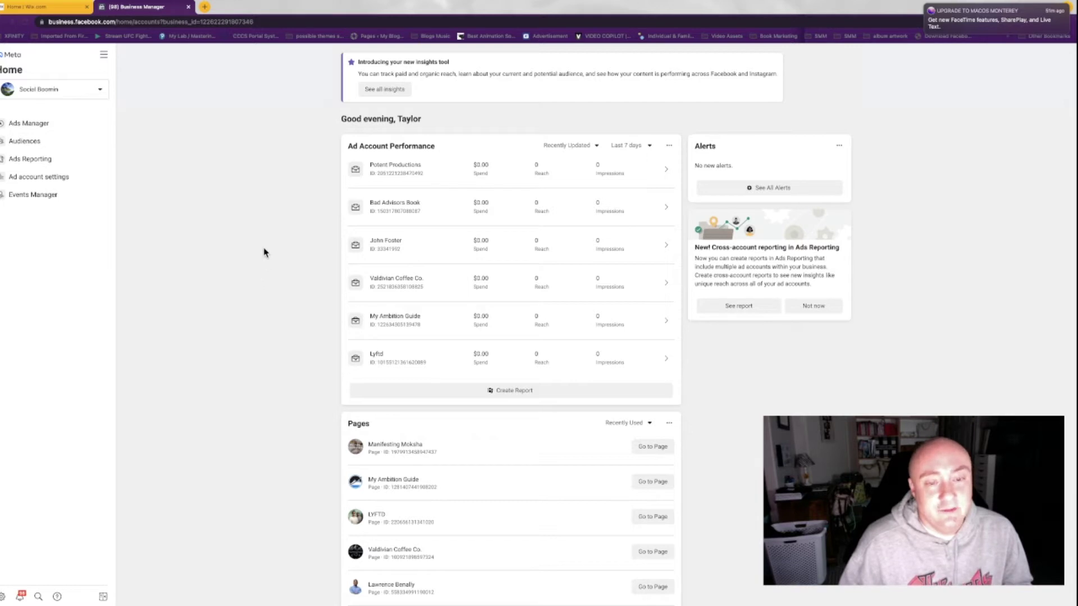
pyautogui.moveTo(172, 112)
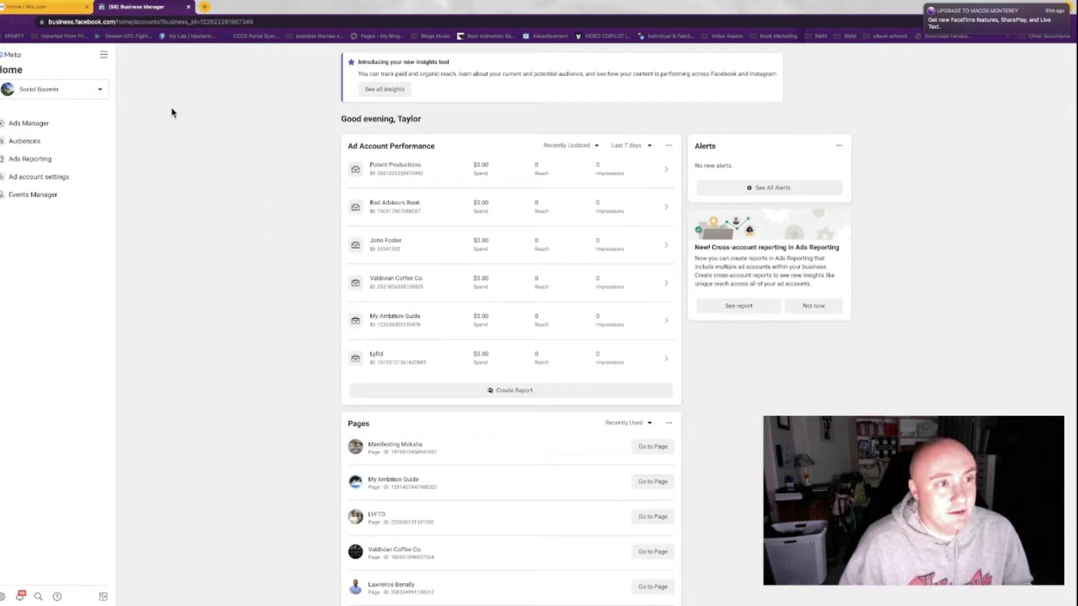
pyautogui.moveTo(298, 281)
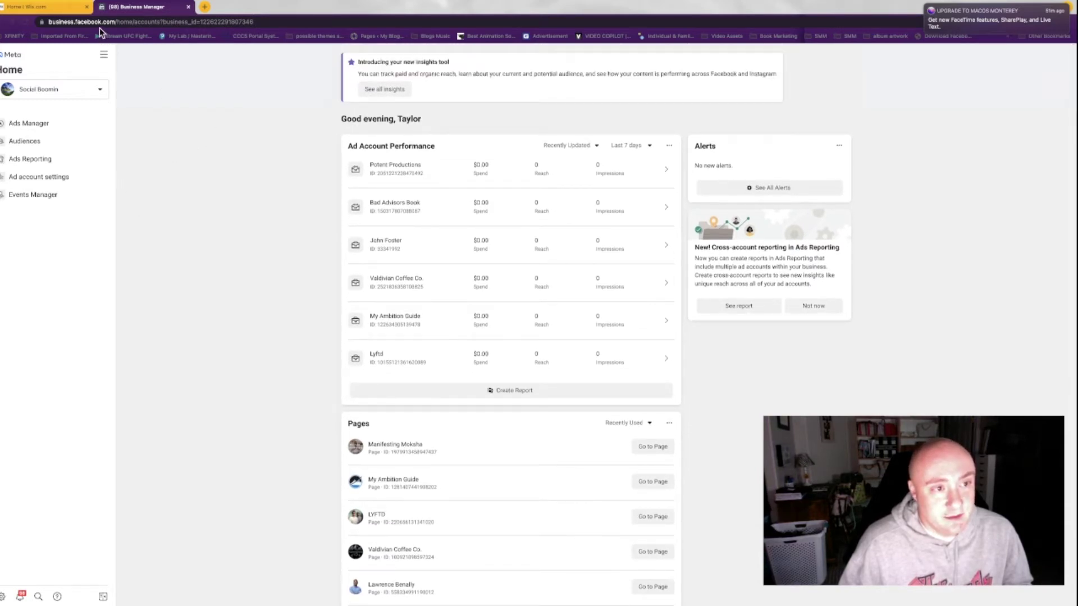
pyautogui.moveTo(159, 170)
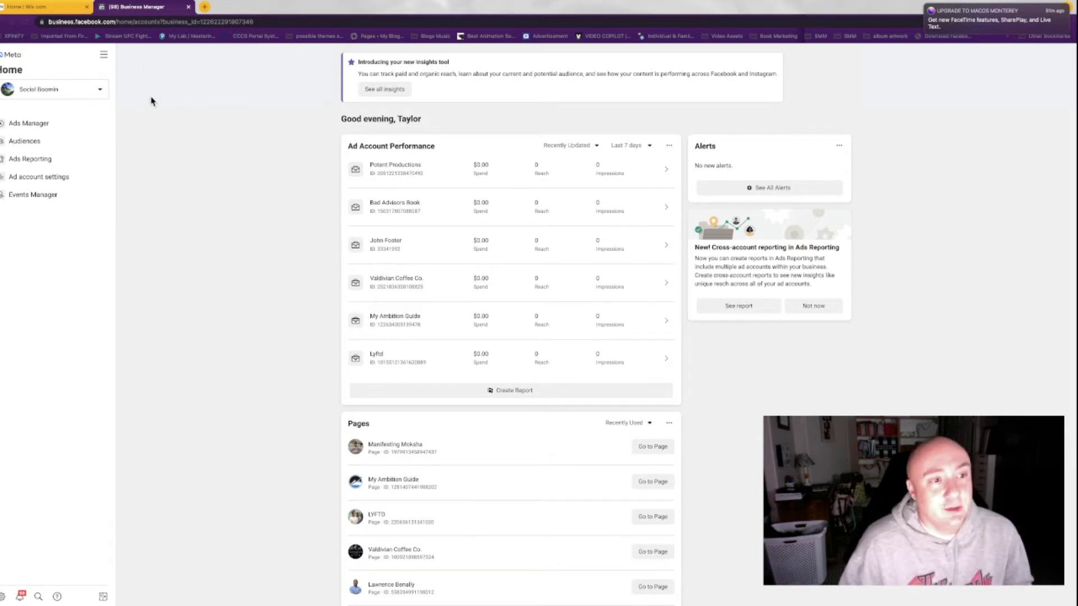
pyautogui.moveTo(77, 99)
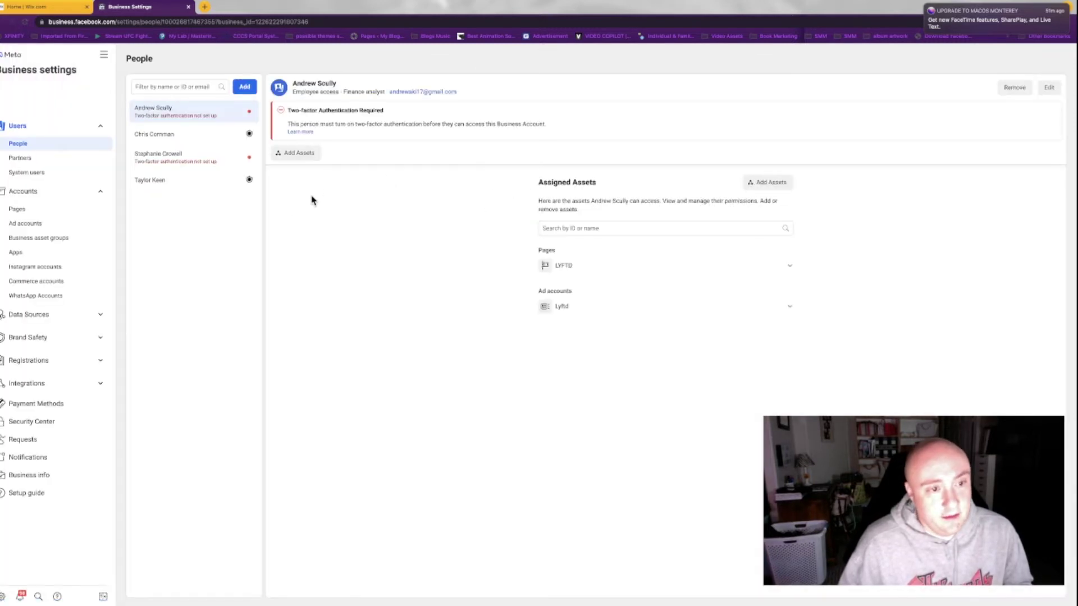
# Step: Open socialboomin.com under Domains to show its status and meta-tag verification instructions
pyautogui.click(21, 355)
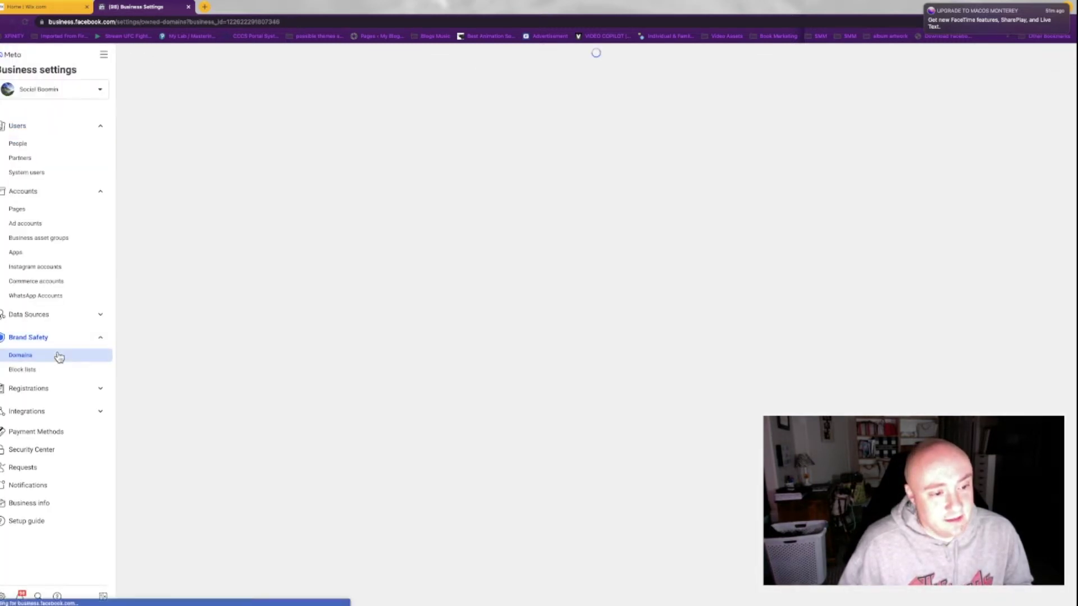
pyautogui.click(20, 355)
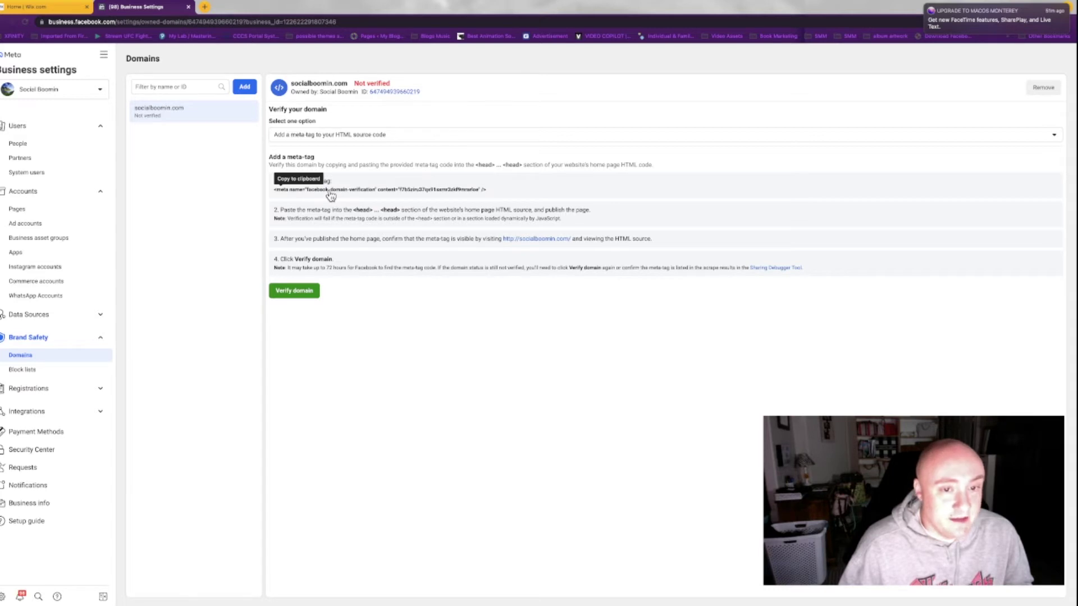
pyautogui.moveTo(409, 199)
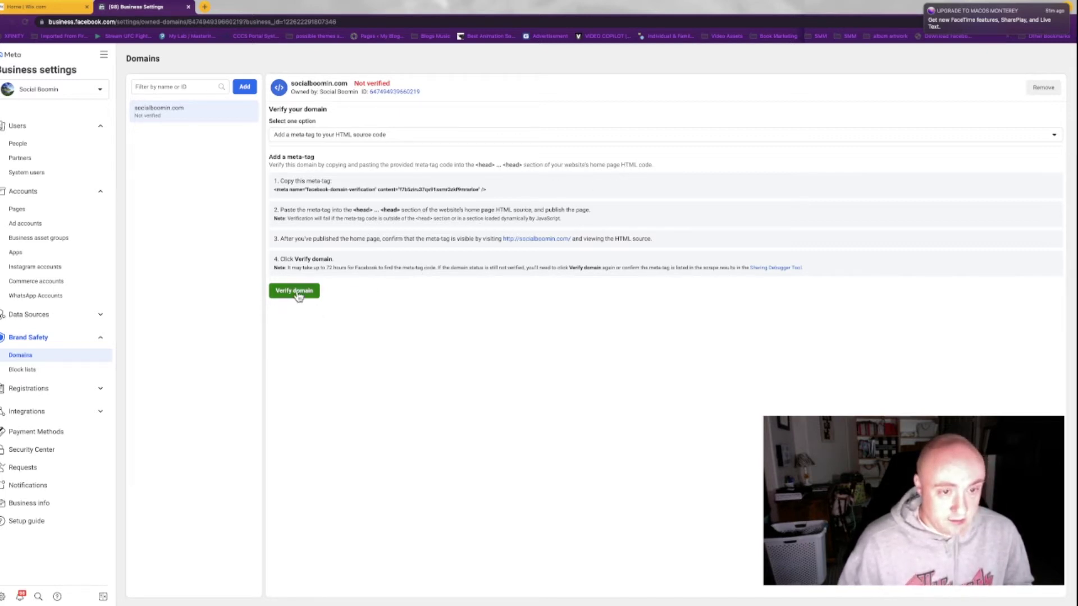
pyautogui.moveTo(317, 195)
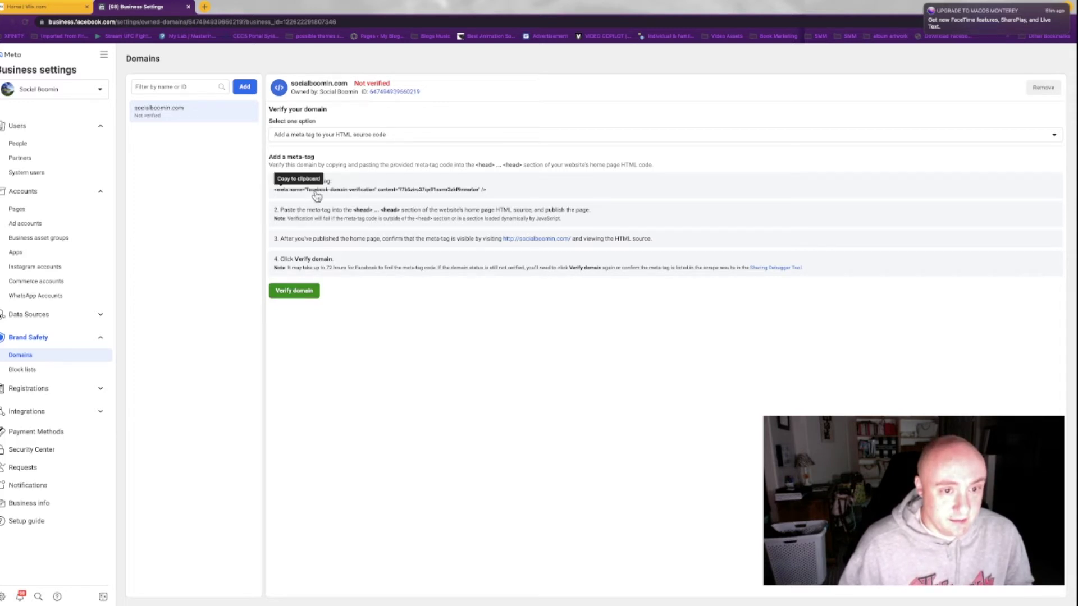
# Step: Navigate the Wix dashboard through Settings to the Custom Code page
pyautogui.click(41, 6)
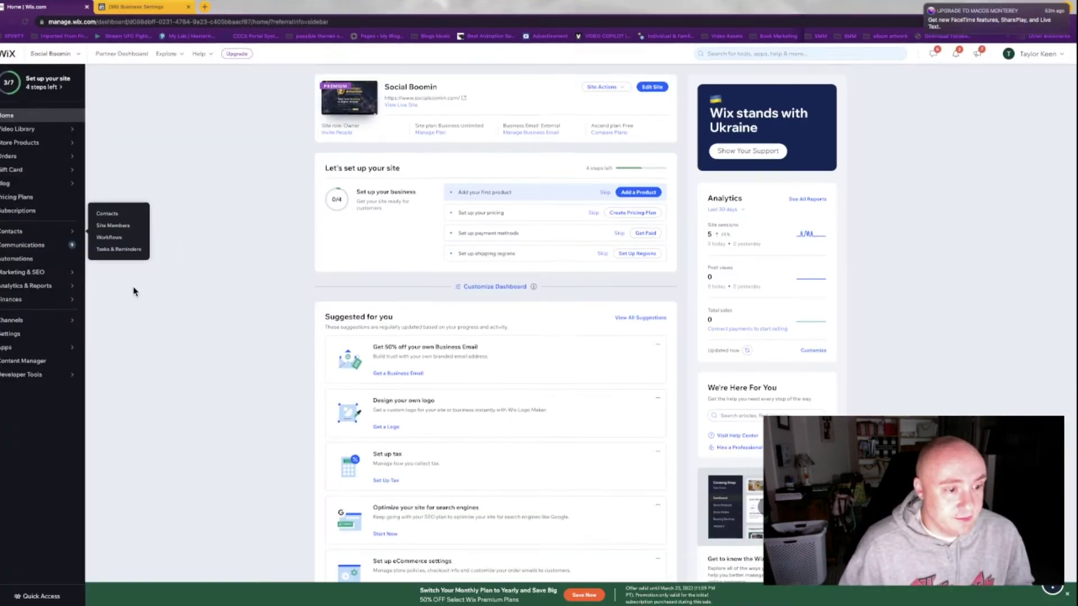
pyautogui.click(11, 333)
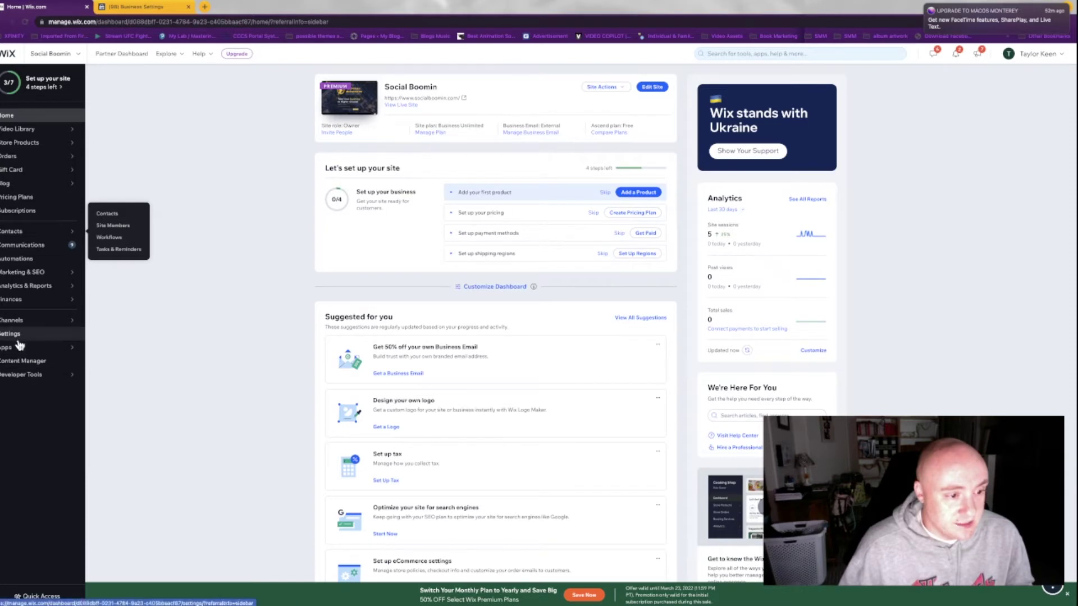
pyautogui.click(10, 333)
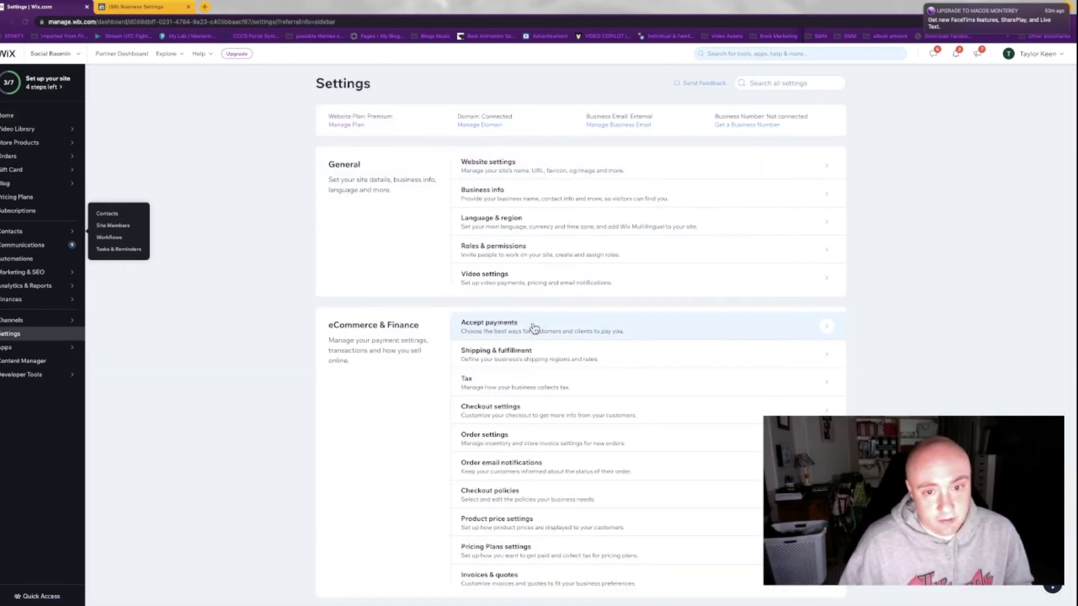
pyautogui.scroll(-3)
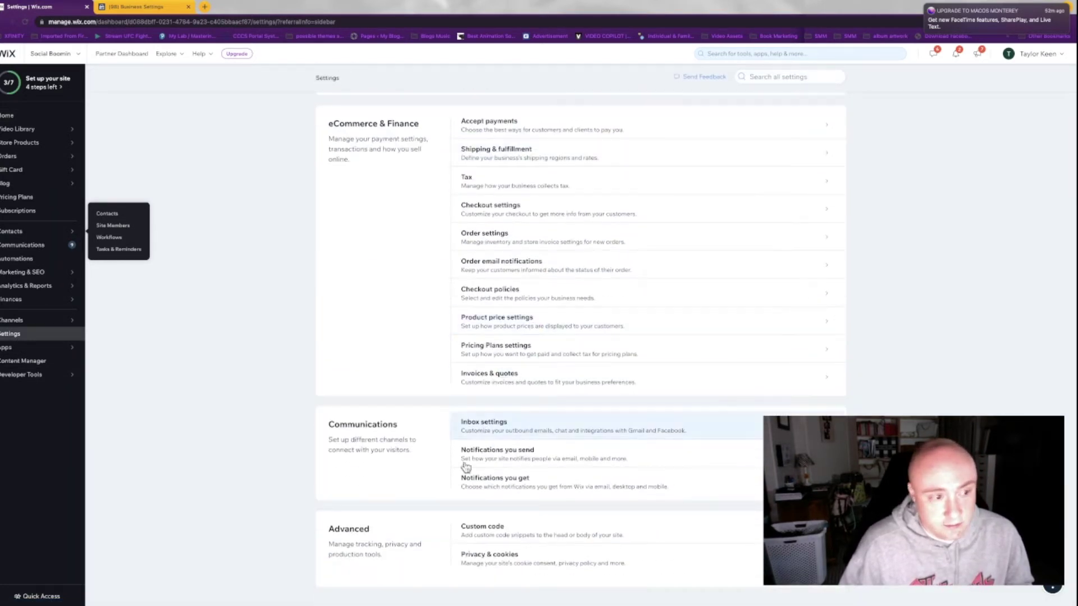
pyautogui.click(22, 272)
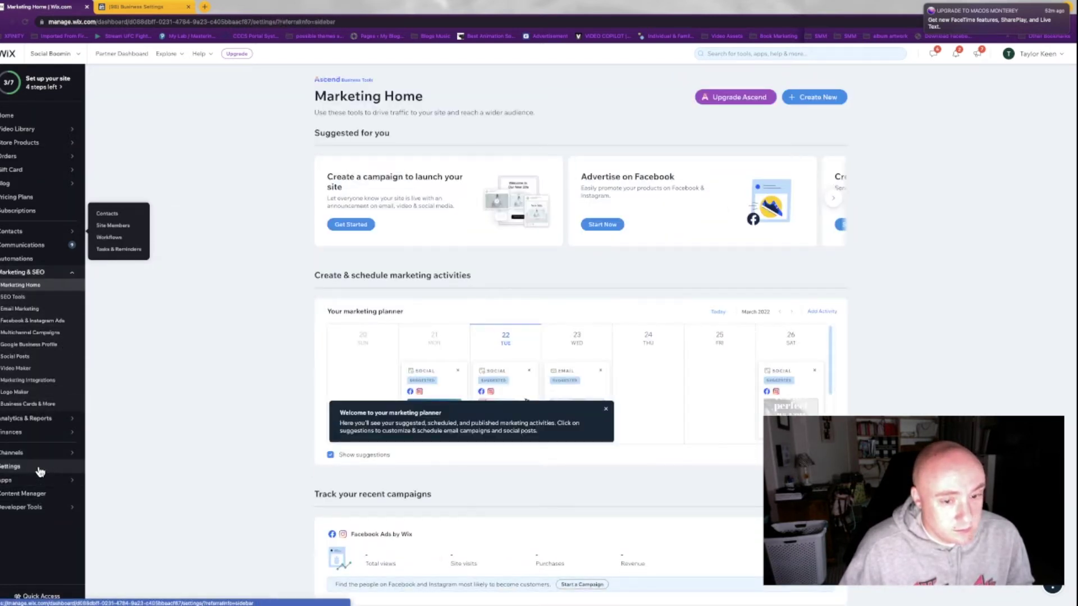
pyautogui.click(11, 467)
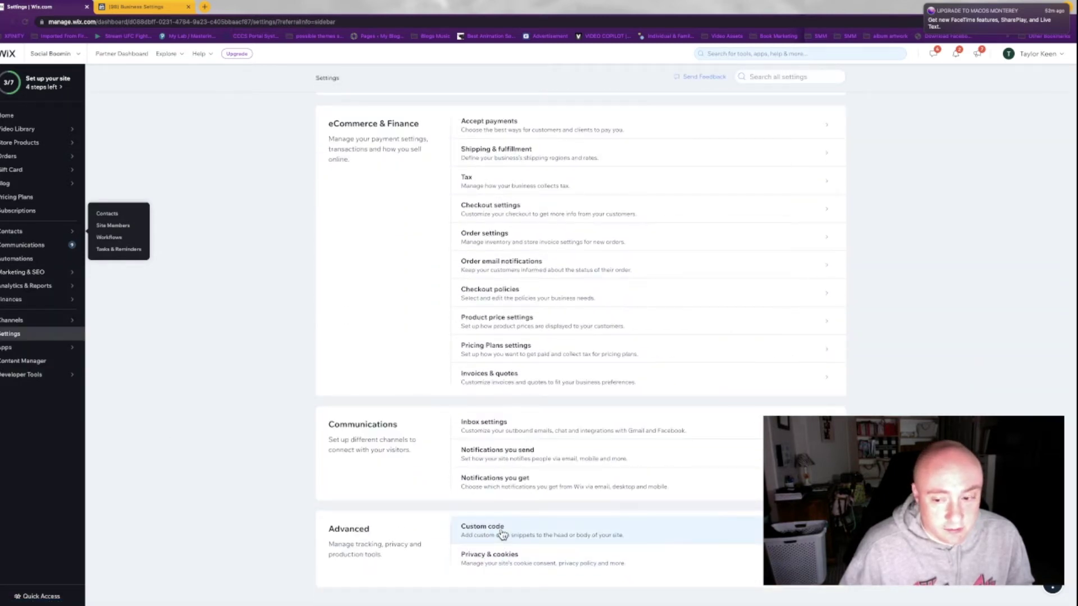
pyautogui.click(482, 530)
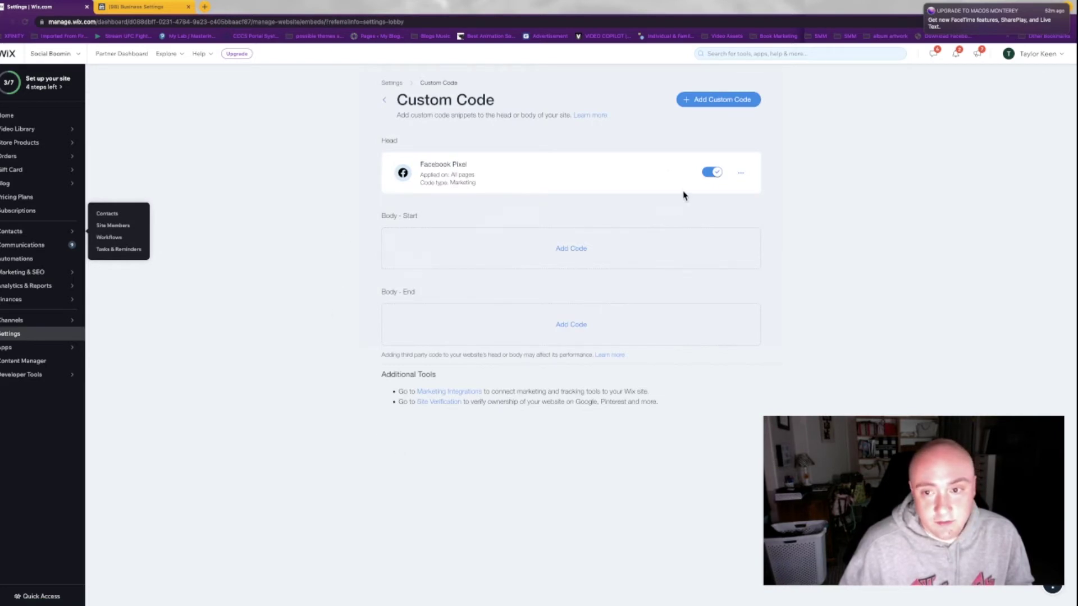
# Step: Add the facebook-domain-verification meta-tag as a new Head custom code snippet
pyautogui.click(717, 99)
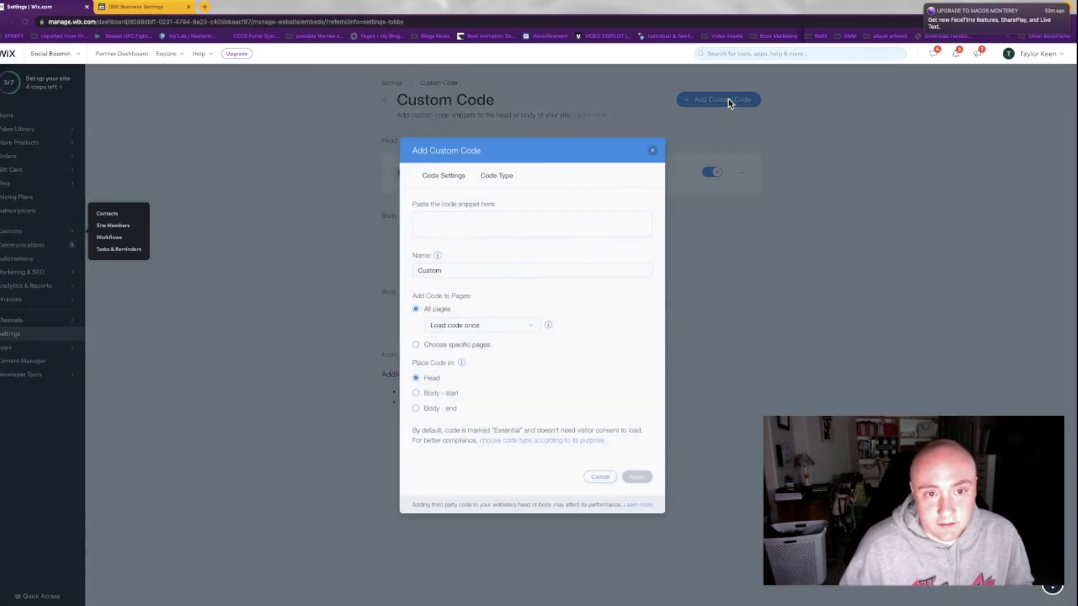
pyautogui.click(530, 224)
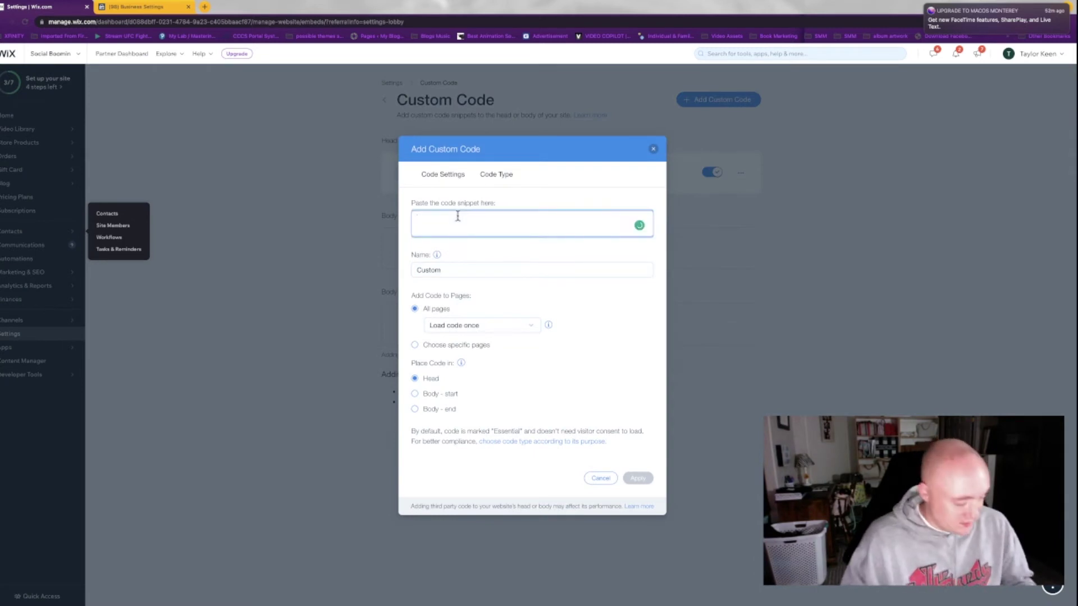
pyautogui.write('<meta name="facebook-domain-verification" content="f7b5zru37qx91sxmr3zkf9mrarlos" />')
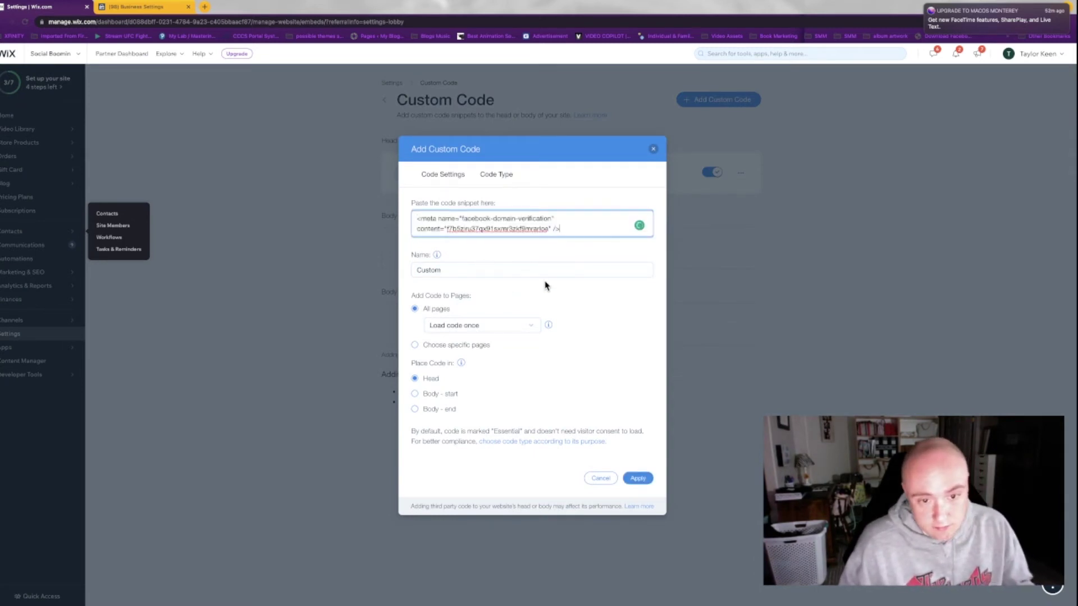
pyautogui.click(637, 478)
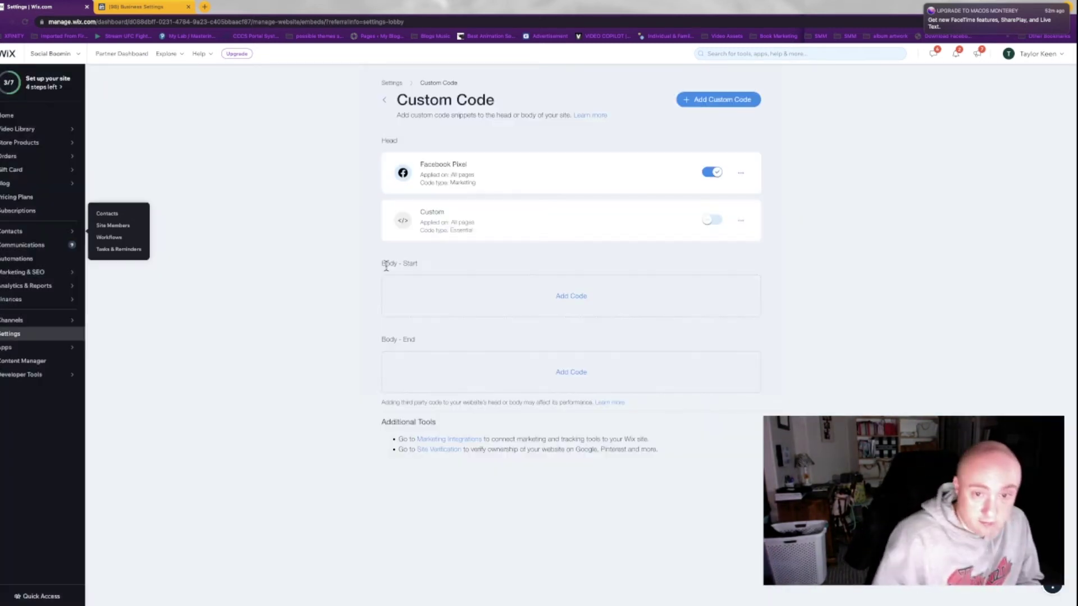
# Step: Rename the Wix code entry 'Facebook Domain Verification', then try verifying the domain in Meta
pyautogui.click(740, 220)
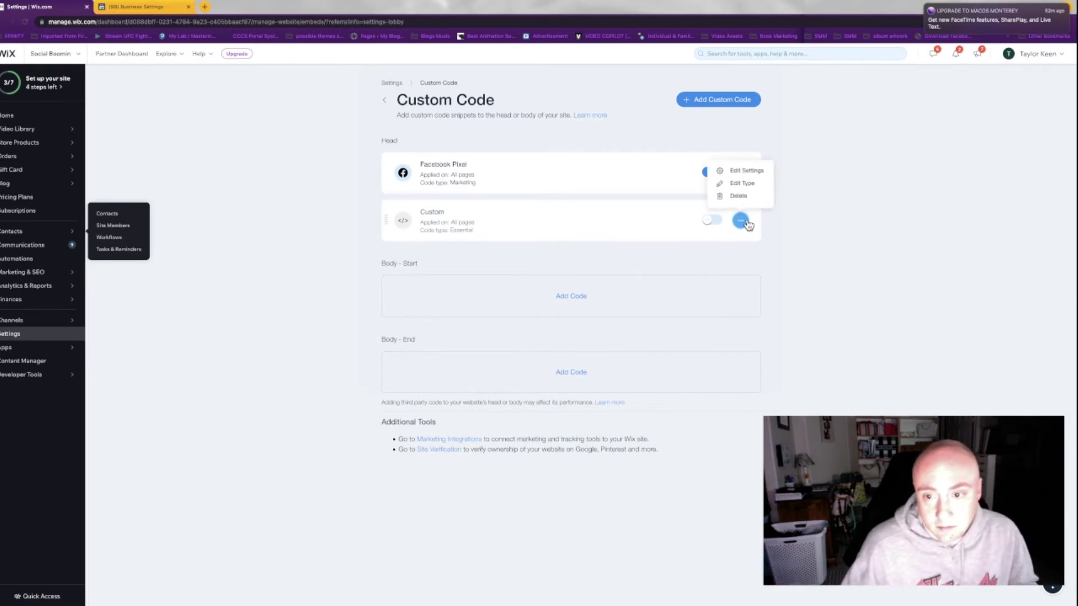
pyautogui.click(747, 171)
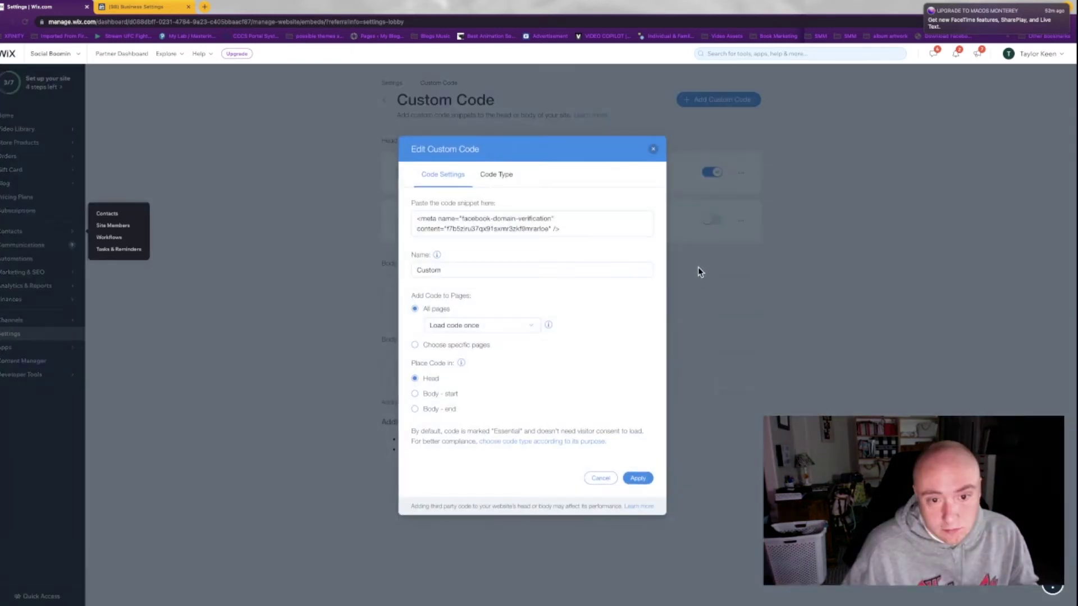
pyautogui.click(503, 270)
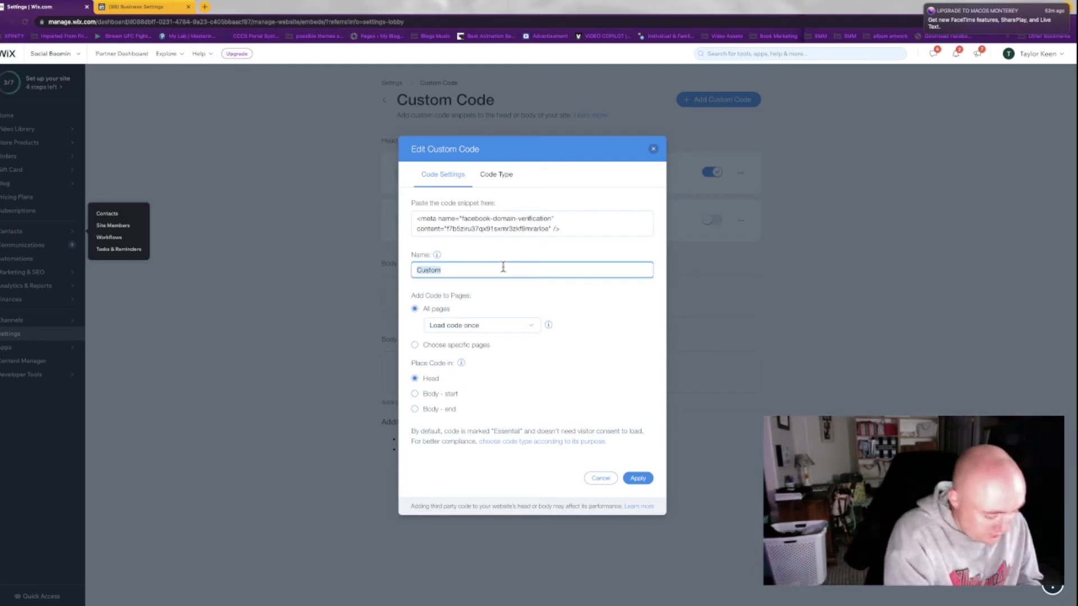
pyautogui.write('Facebook Domain V')
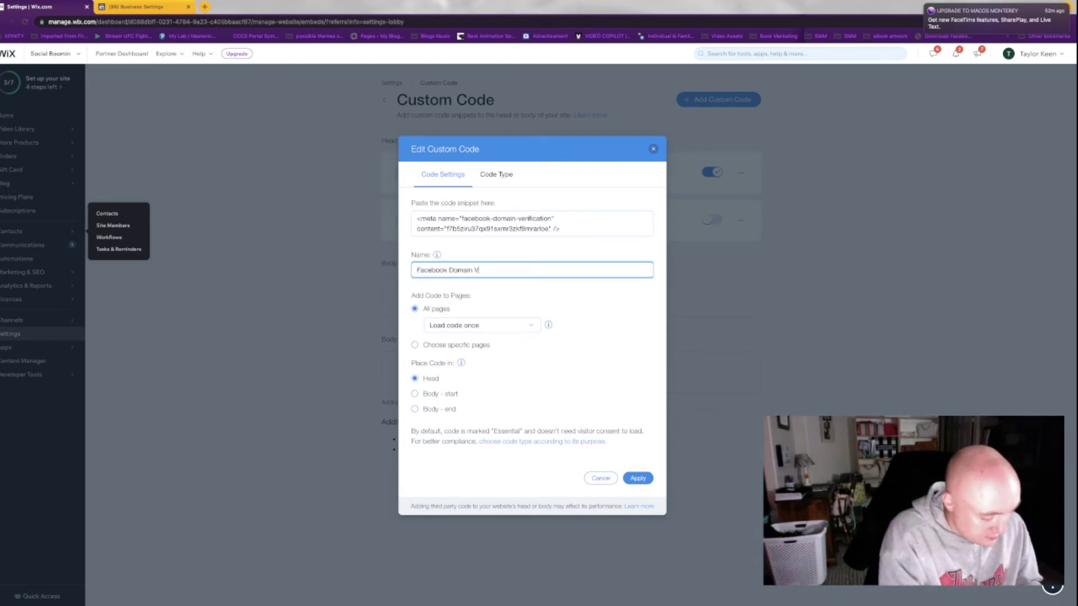
pyautogui.write('erification')
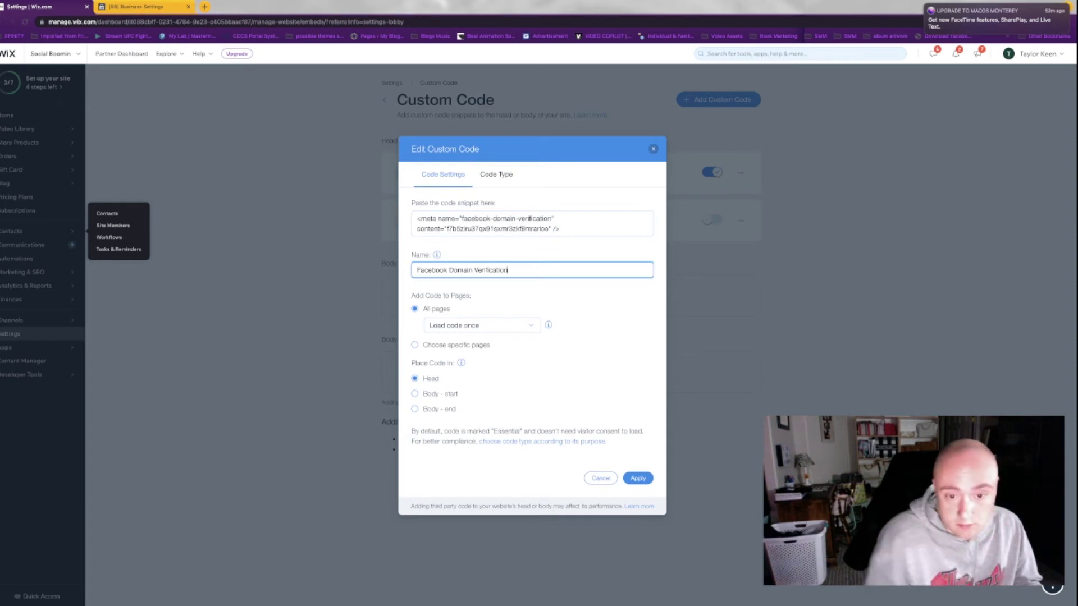
pyautogui.moveTo(541, 368)
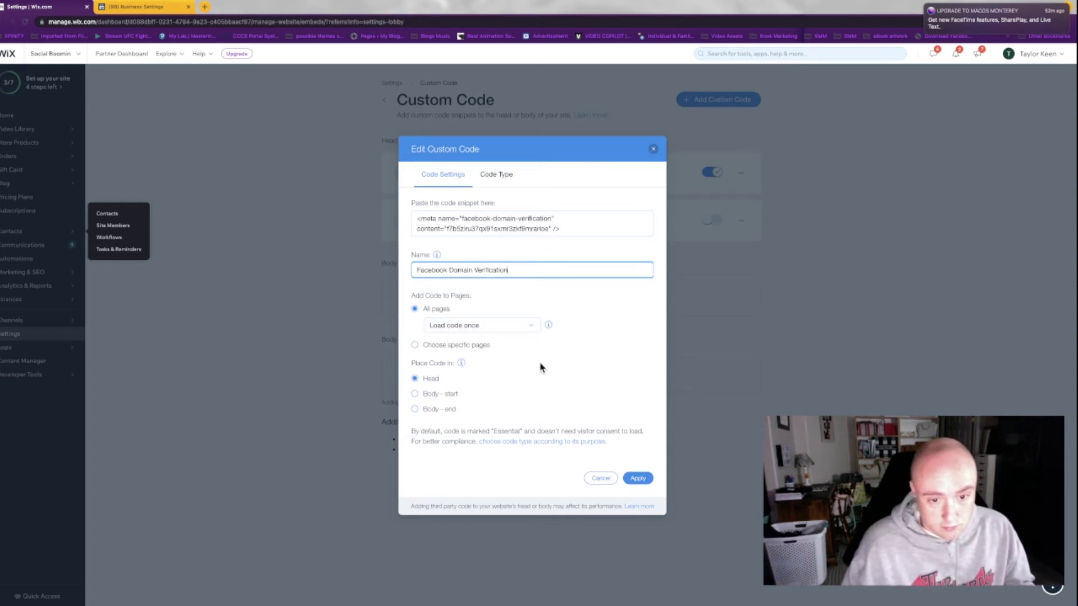
pyautogui.moveTo(526, 386)
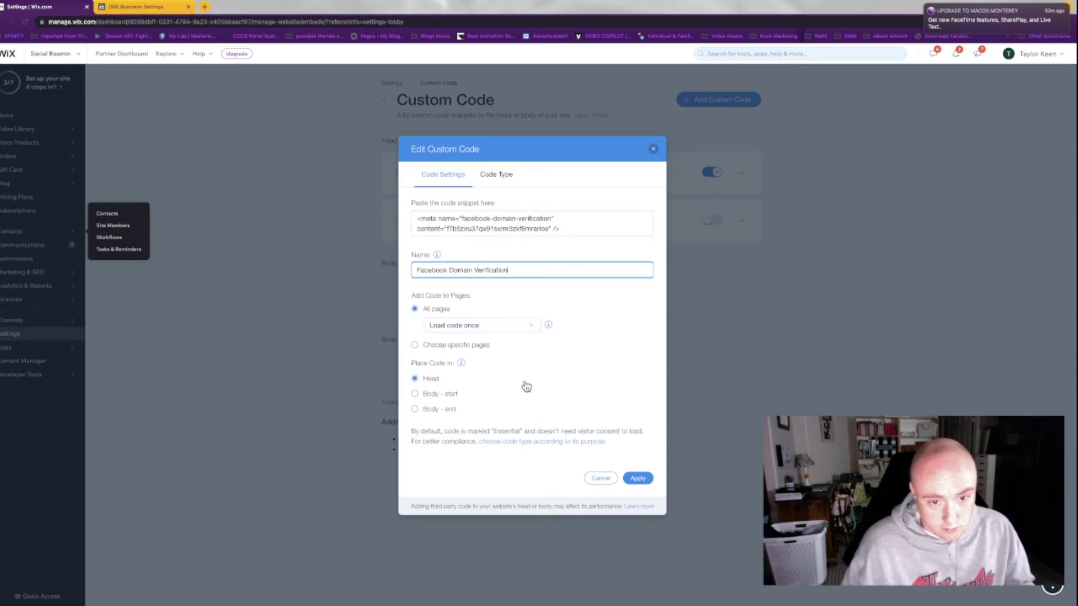
pyautogui.click(481, 325)
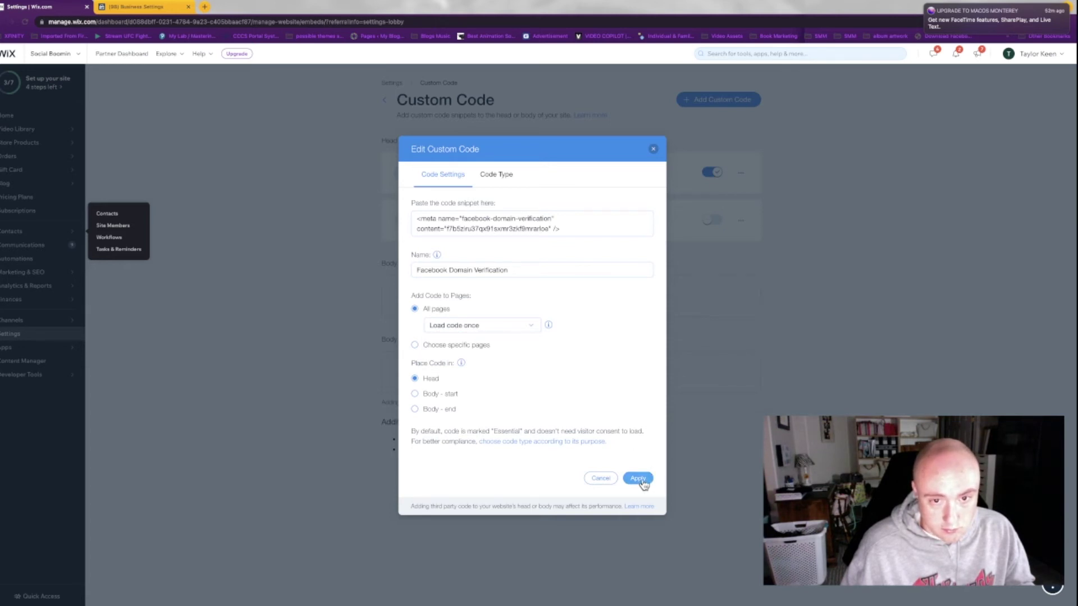
pyautogui.click(637, 478)
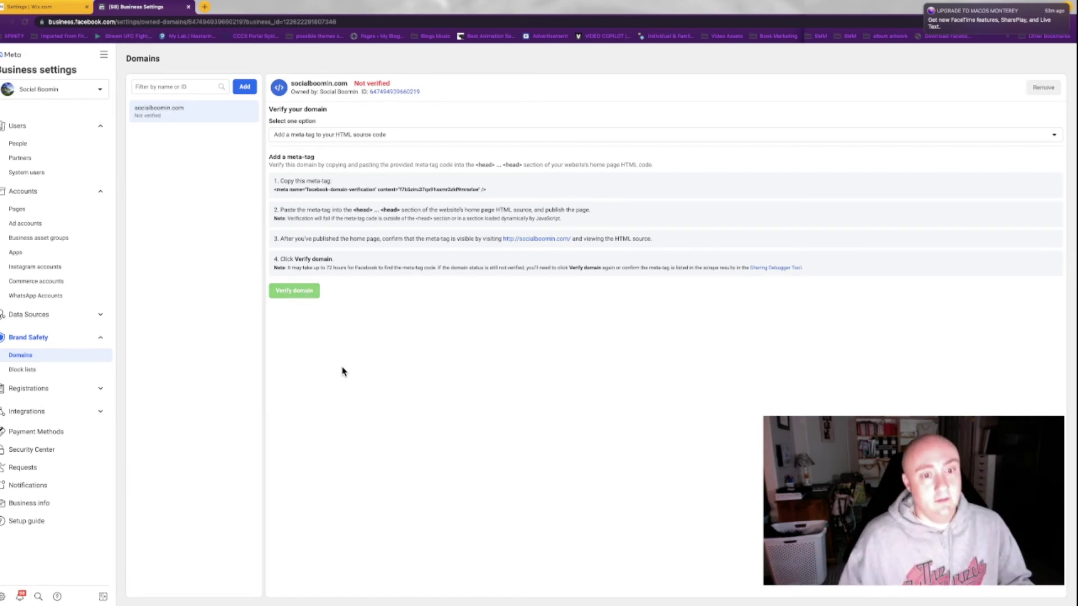
pyautogui.click(294, 290)
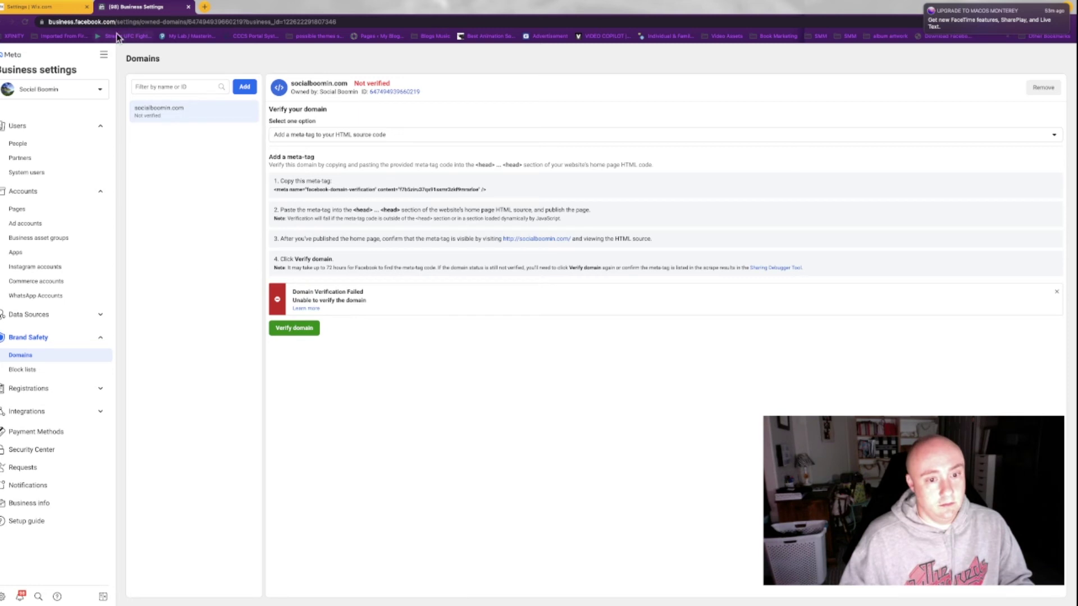
# Step: Toggle on the Facebook Domain Verification snippet in Wix and return to Meta
pyautogui.click(37, 6)
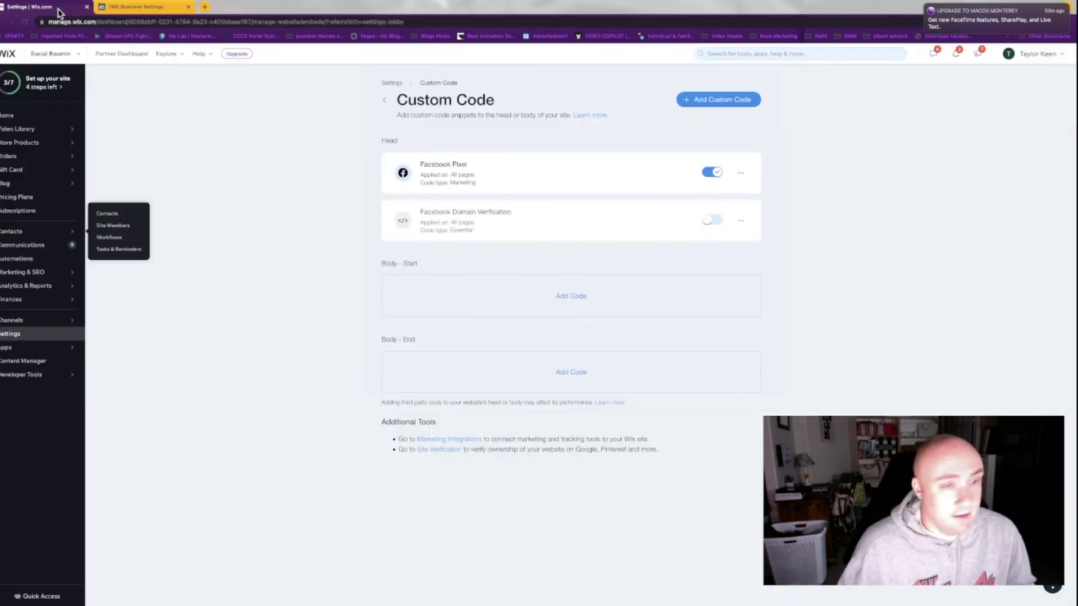
pyautogui.click(712, 220)
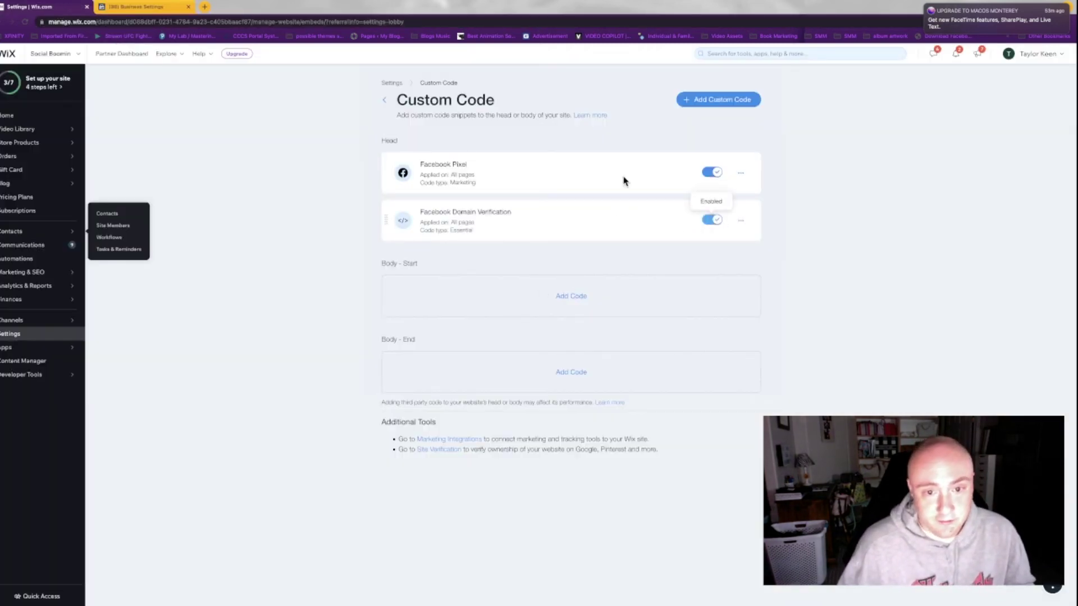
pyautogui.click(142, 29)
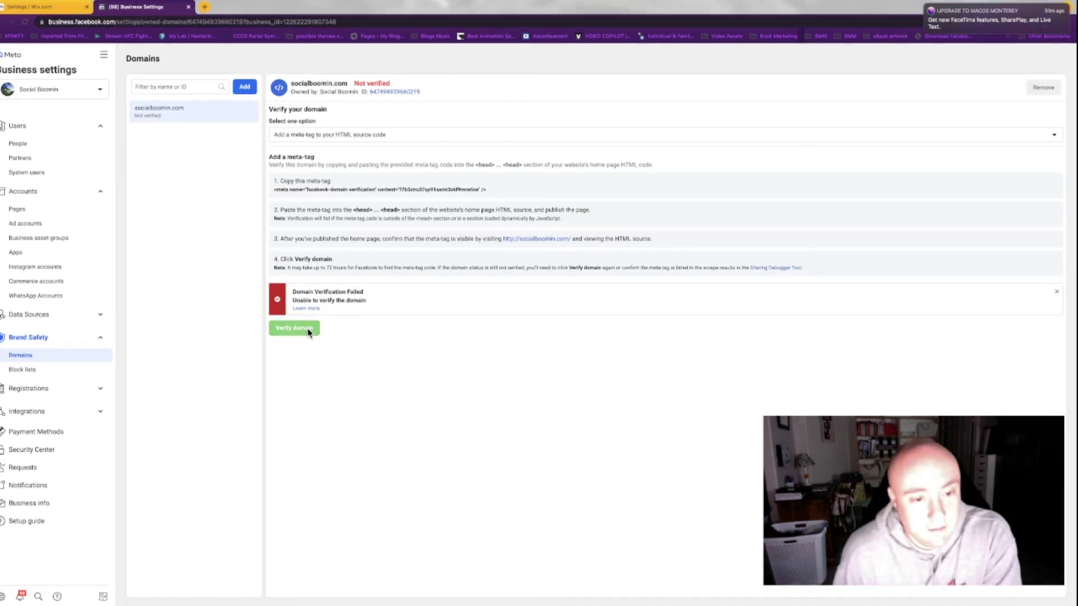
# Step: Retry verification of socialboomin.com and close the 'is verified' confirmation
pyautogui.click(293, 328)
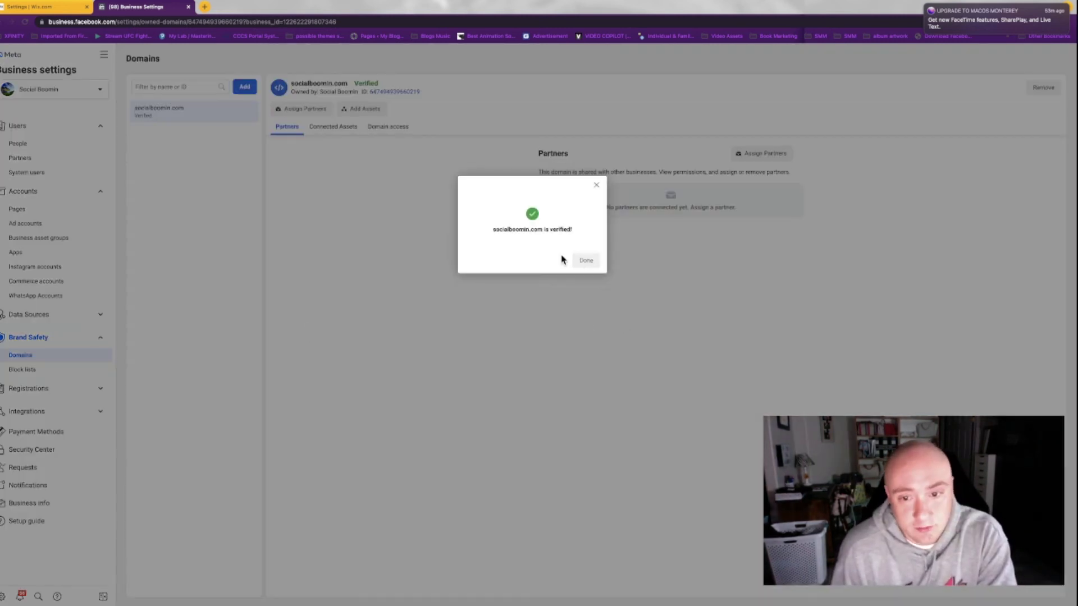
pyautogui.click(585, 261)
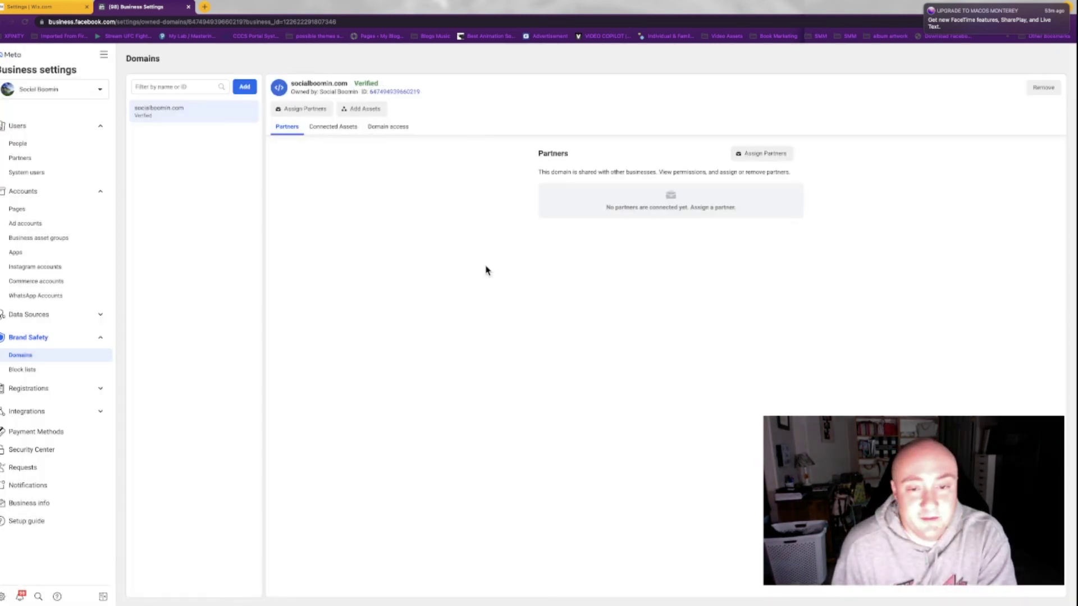